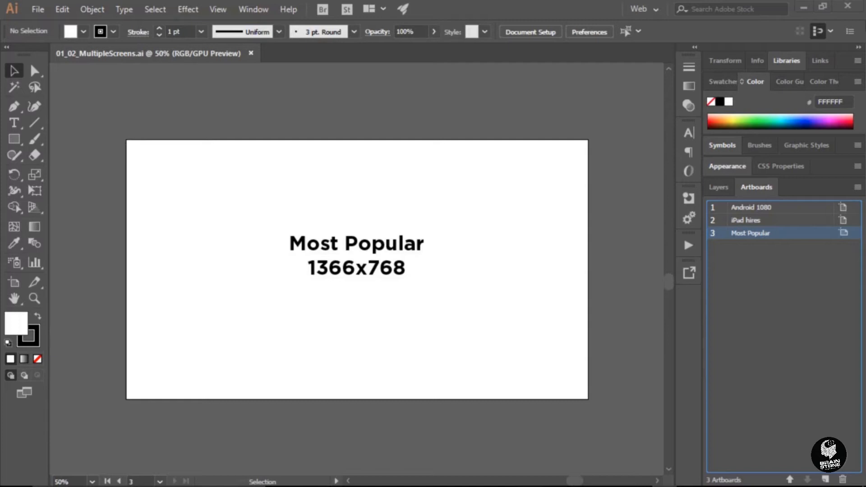
pyautogui.moveTo(604, 240)
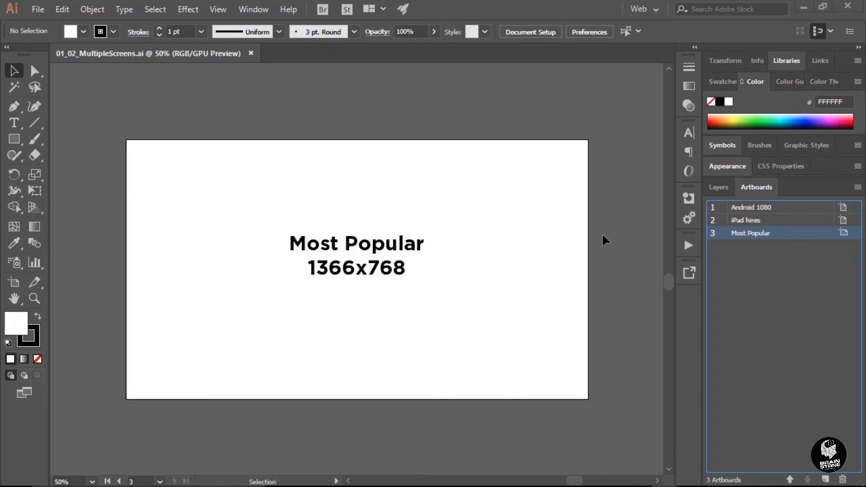
pyautogui.moveTo(611, 240)
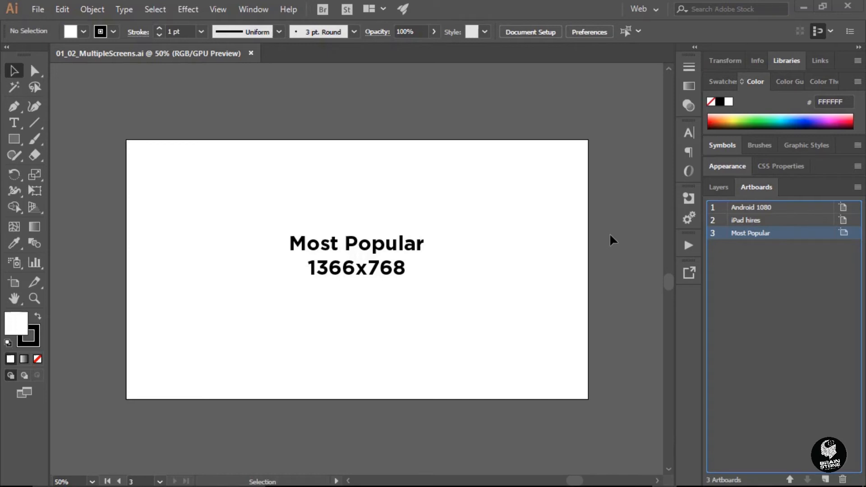
pyautogui.moveTo(714, 223)
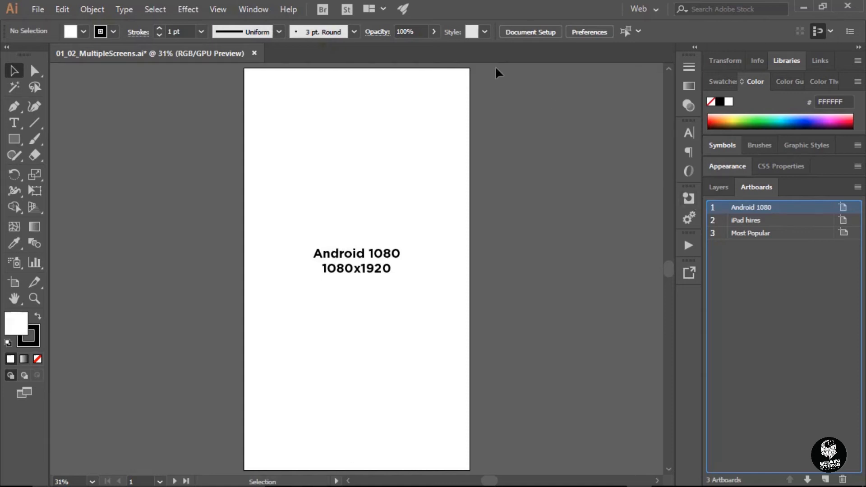
# Fit all three artboards — Android 1080, iPad Retina, Most Popular — in the window via View > Fit All.
pyautogui.click(217, 9)
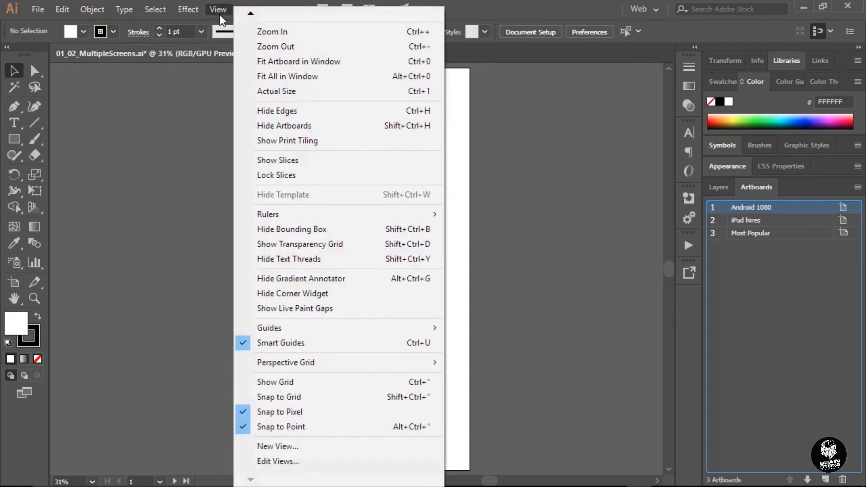
pyautogui.moveTo(292, 75)
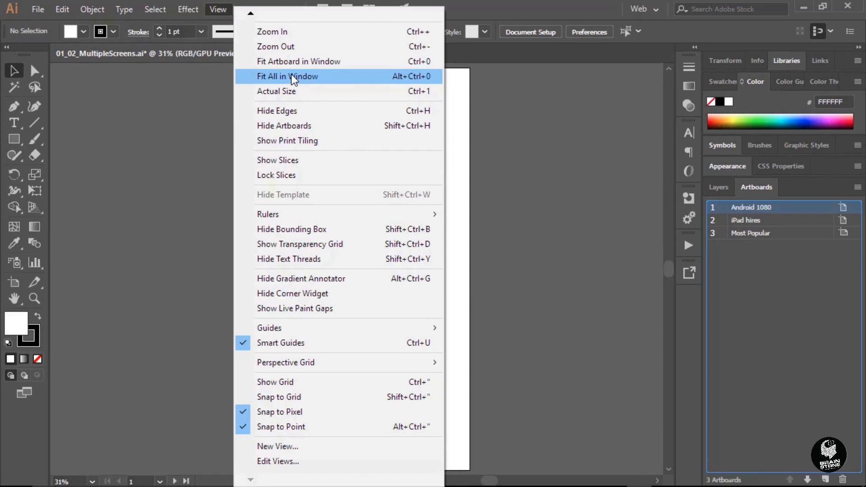
pyautogui.click(286, 75)
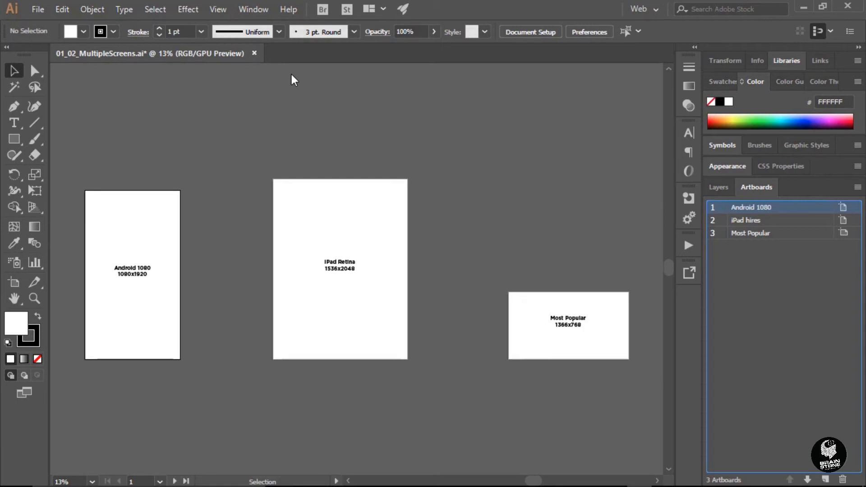
pyautogui.moveTo(98, 268)
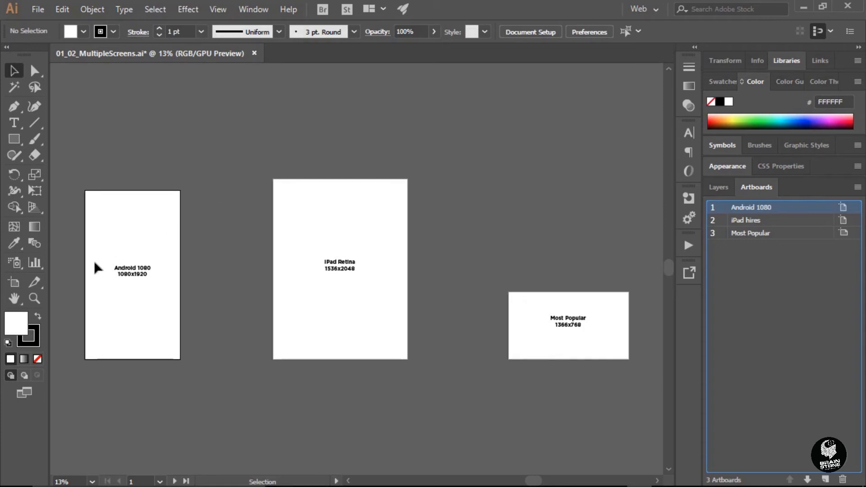
pyautogui.moveTo(13, 283)
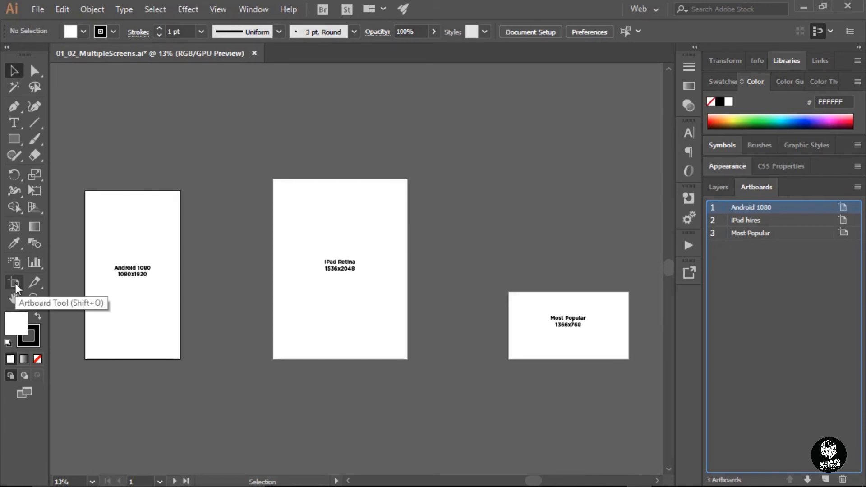
# Activate the Artboard Tool so artboards show numbered name labels for editing.
pyautogui.click(14, 282)
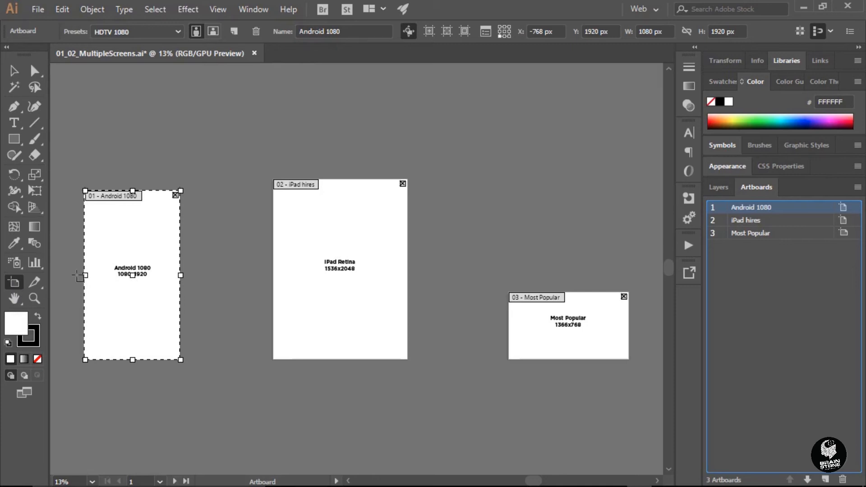
pyautogui.moveTo(38, 46)
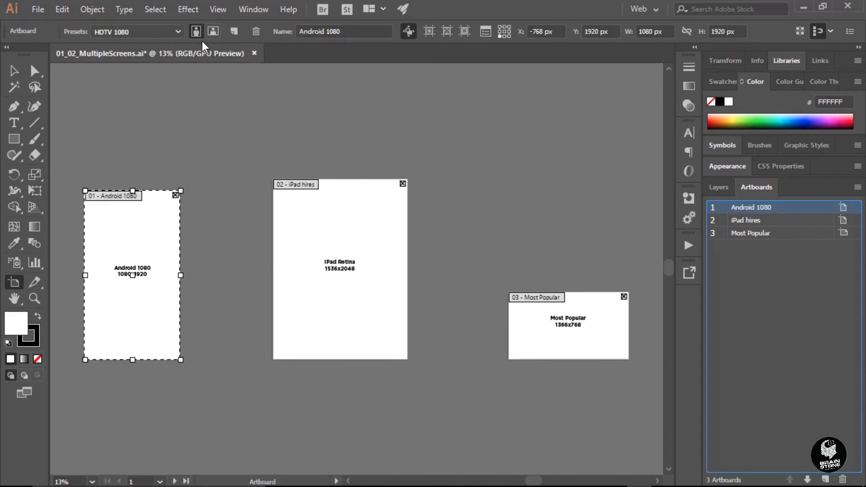
pyautogui.moveTo(196, 32)
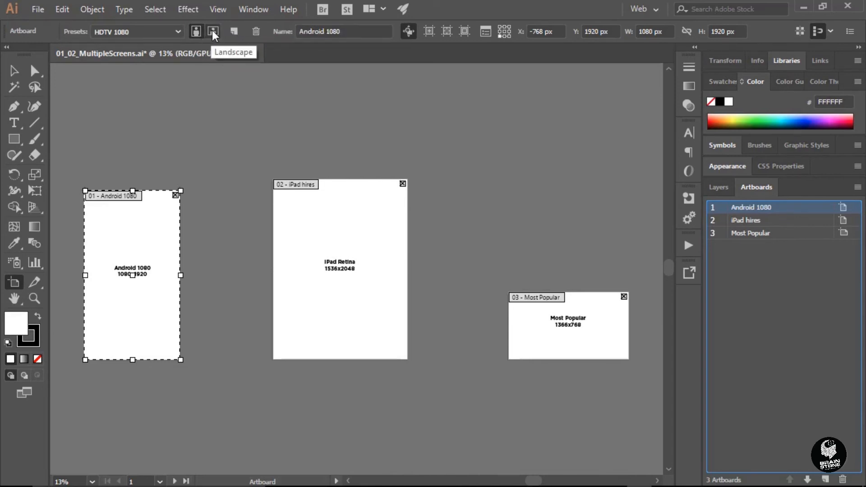
pyautogui.moveTo(234, 32)
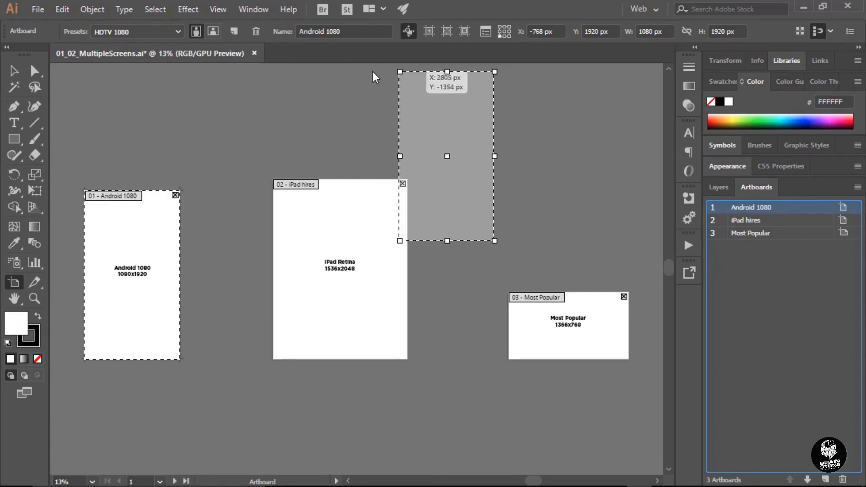
# Create Artboard 9, a 1080 × 1920 px copy of Android 1080, placed just above Most Popular.
pyautogui.moveTo(447, 156); pyautogui.dragTo(537, 216)
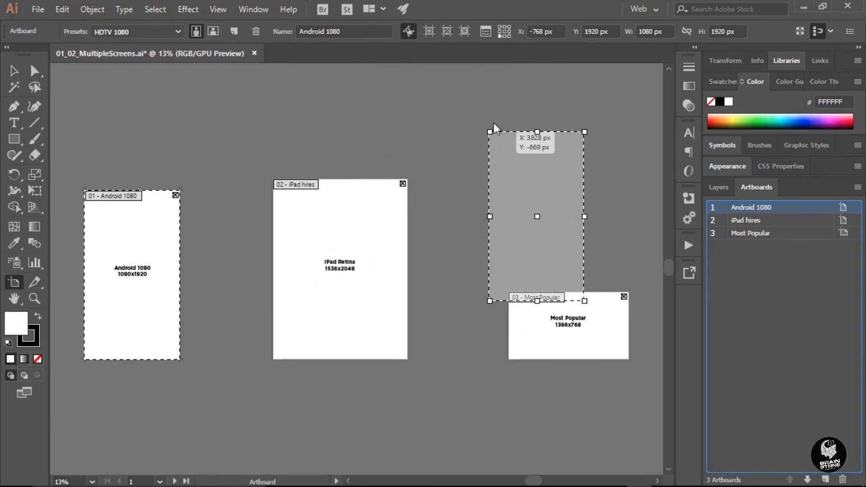
pyautogui.moveTo(536, 216); pyautogui.dragTo(556, 183)
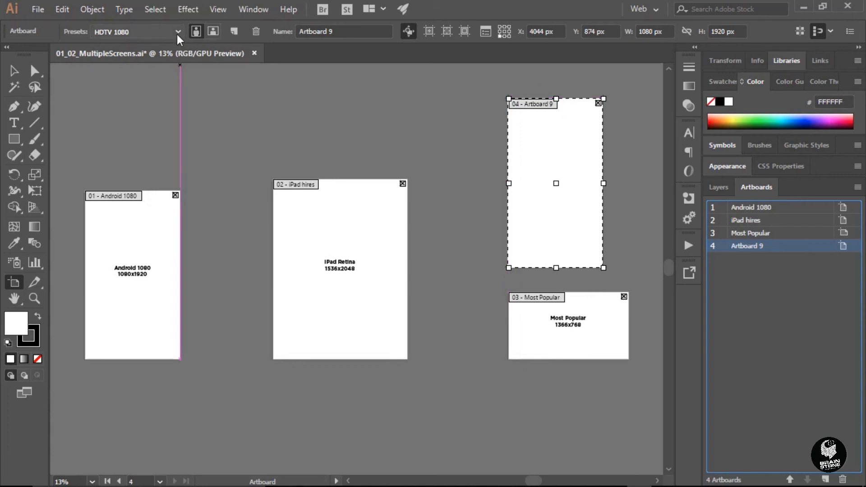
pyautogui.moveTo(179, 36)
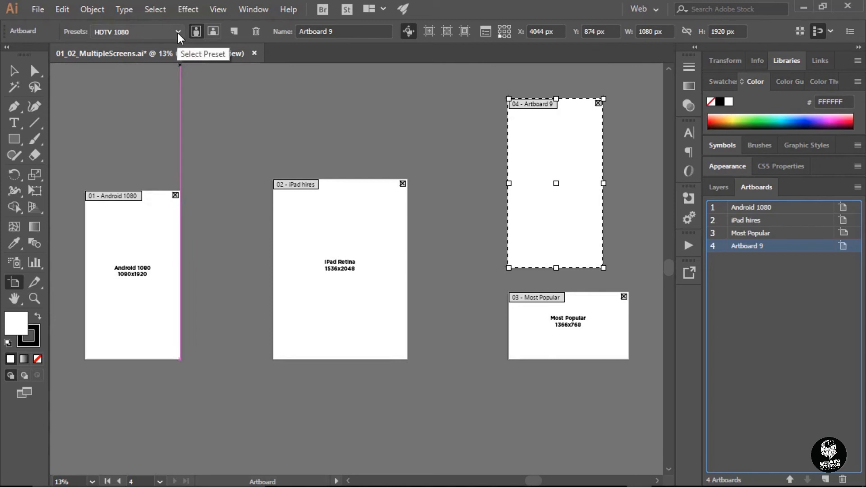
# Resize Artboard 9 to the Apple Watch 42mm preset, 312 × 390 px.
pyautogui.click(177, 32)
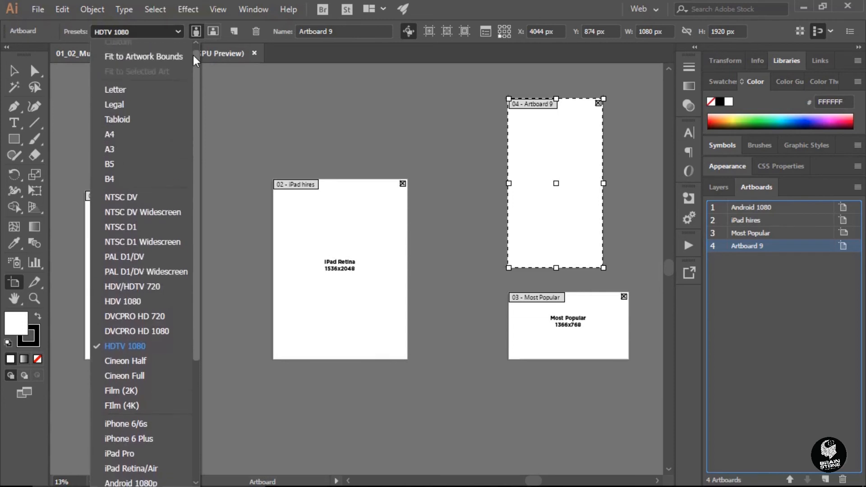
pyautogui.scroll(-3)
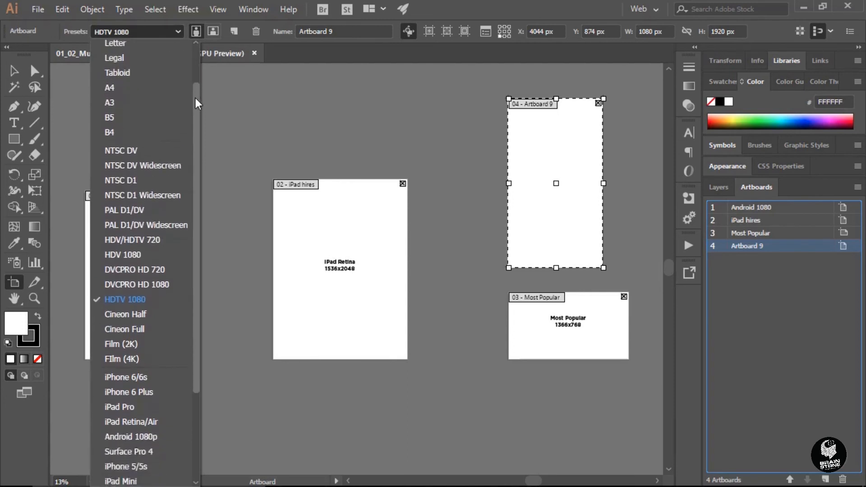
pyautogui.scroll(-3)
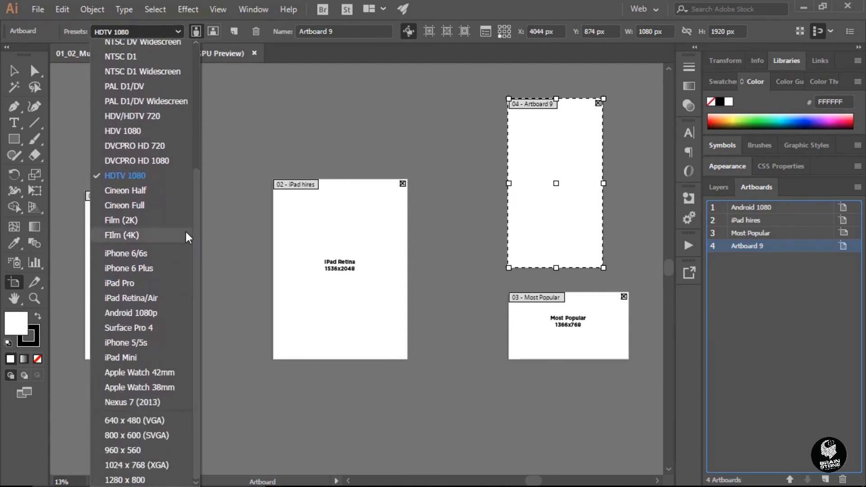
pyautogui.moveTo(130, 313)
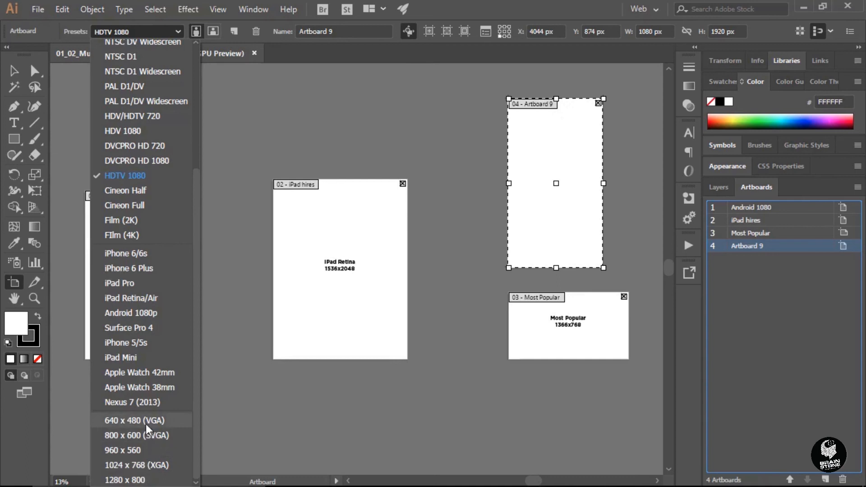
pyautogui.moveTo(156, 475)
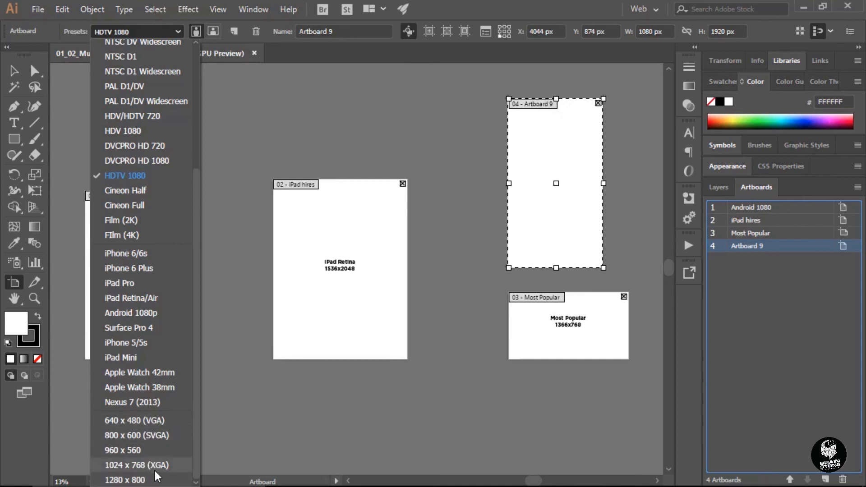
pyautogui.moveTo(154, 416)
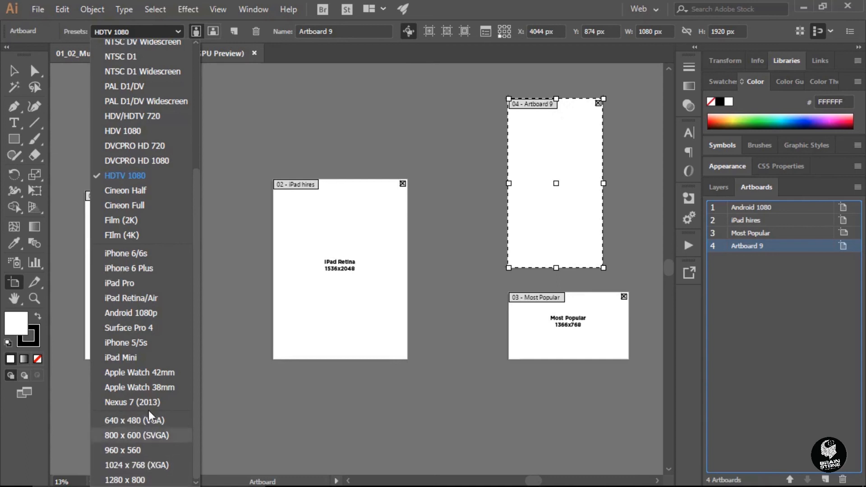
pyautogui.moveTo(154, 371)
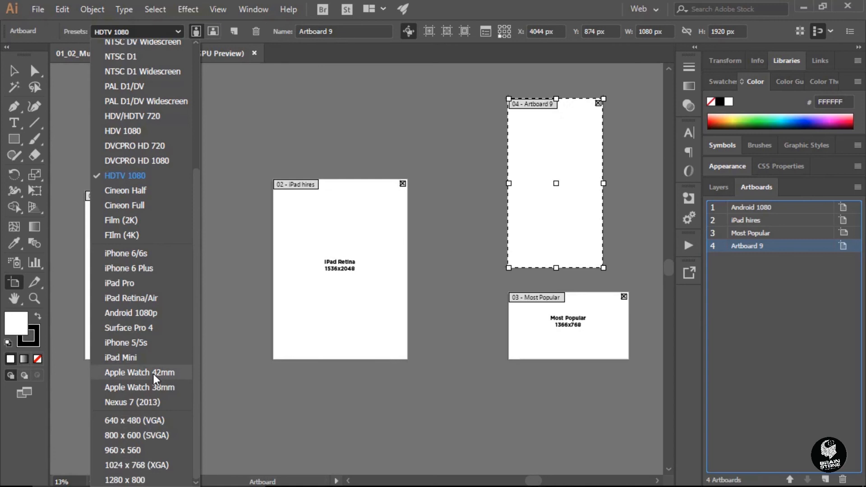
pyautogui.click(139, 371)
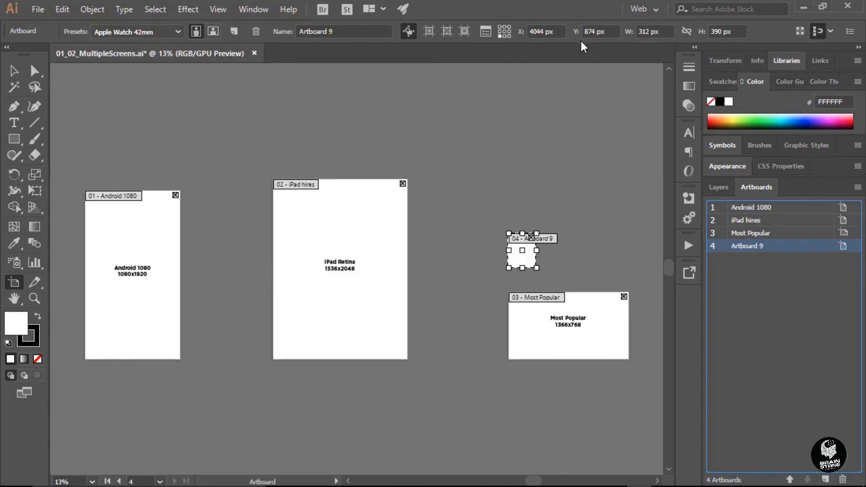
pyautogui.moveTo(650, 54)
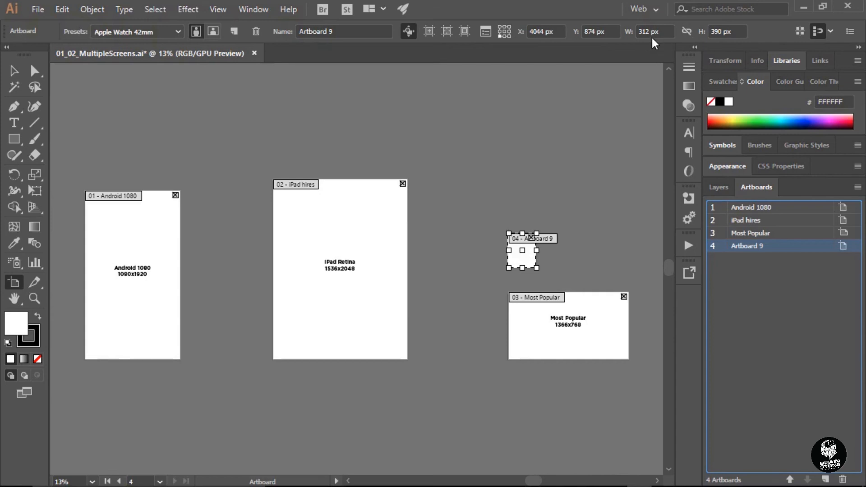
pyautogui.moveTo(729, 44)
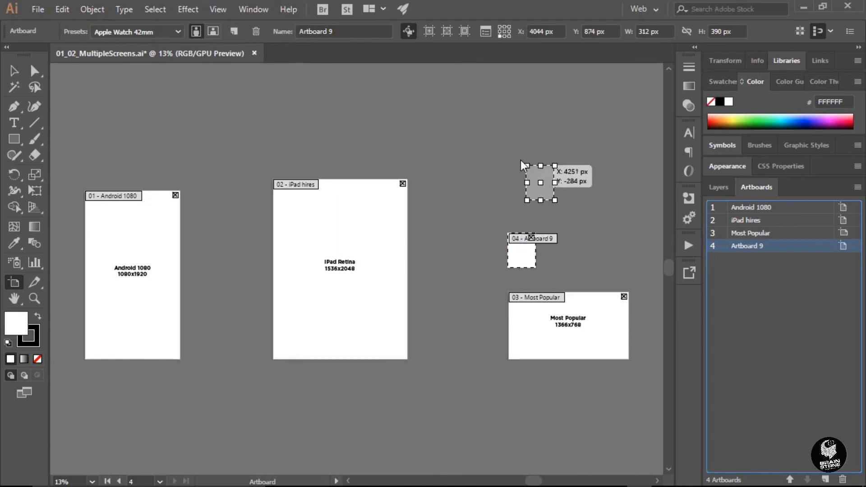
# Copy the Apple Watch artboard into Artboard 10, set it to 1280 × 720 px and reposition it.
pyautogui.moveTo(540, 183); pyautogui.dragTo(521, 142)
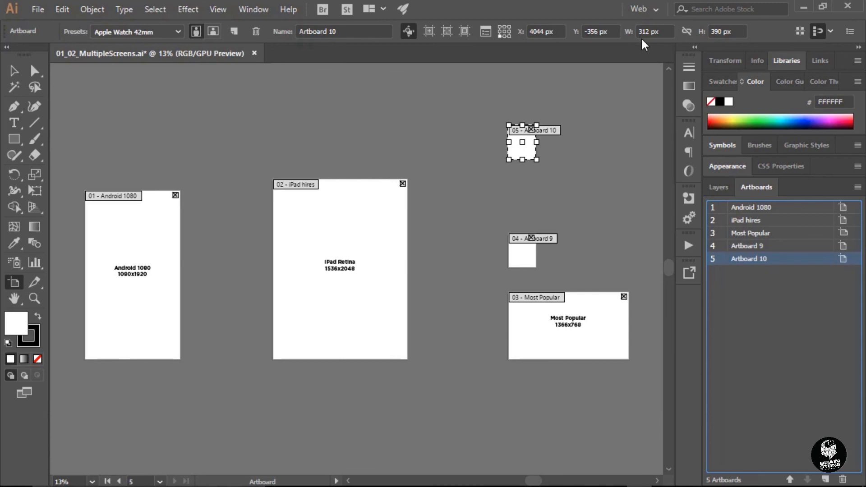
pyautogui.click(651, 30)
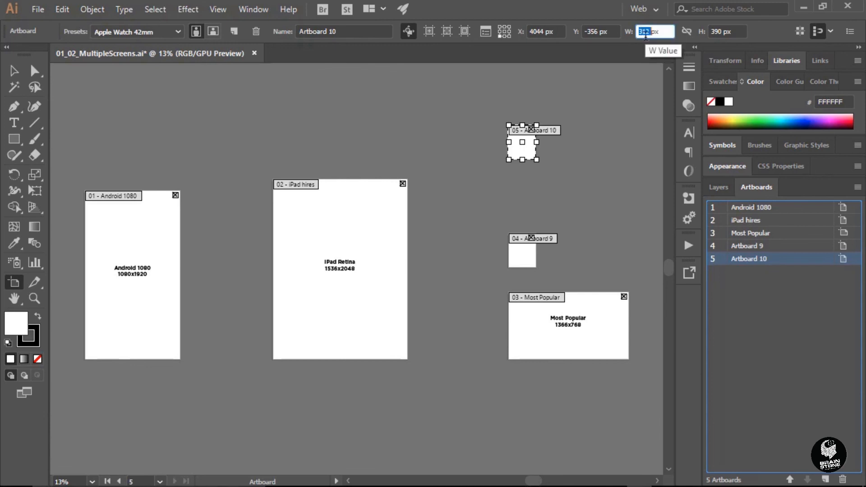
pyautogui.write('1280')
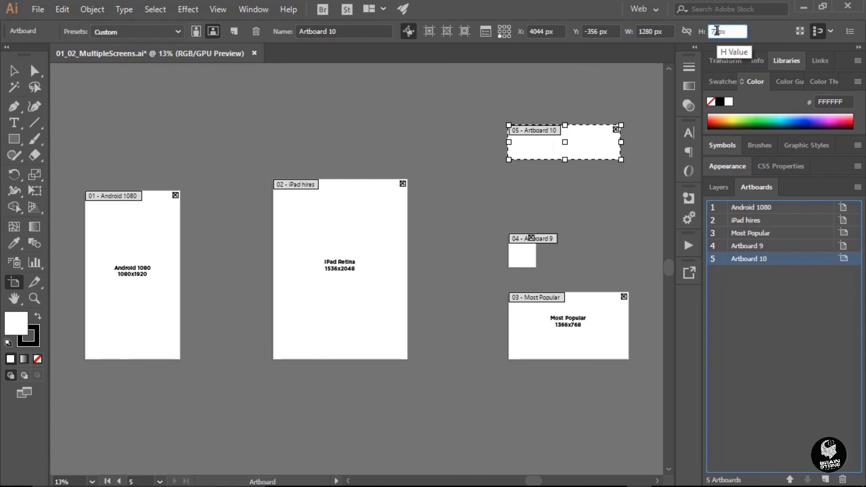
pyautogui.click(136, 32)
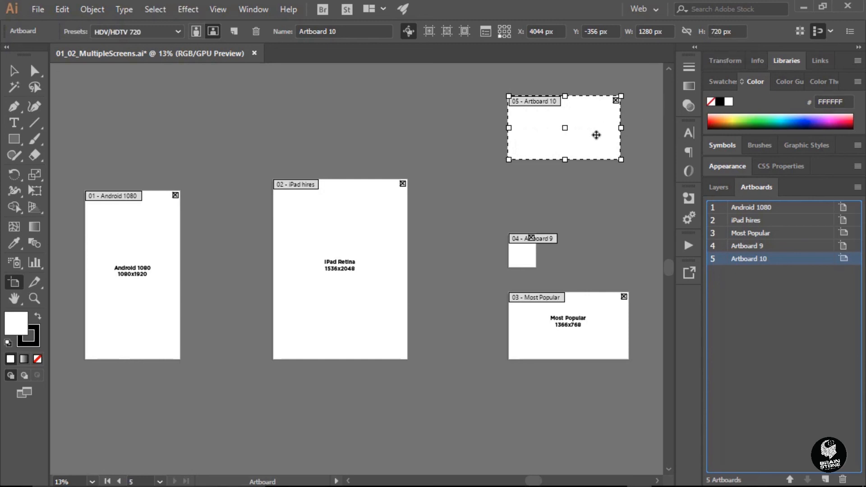
pyautogui.moveTo(564, 127); pyautogui.dragTo(569, 190)
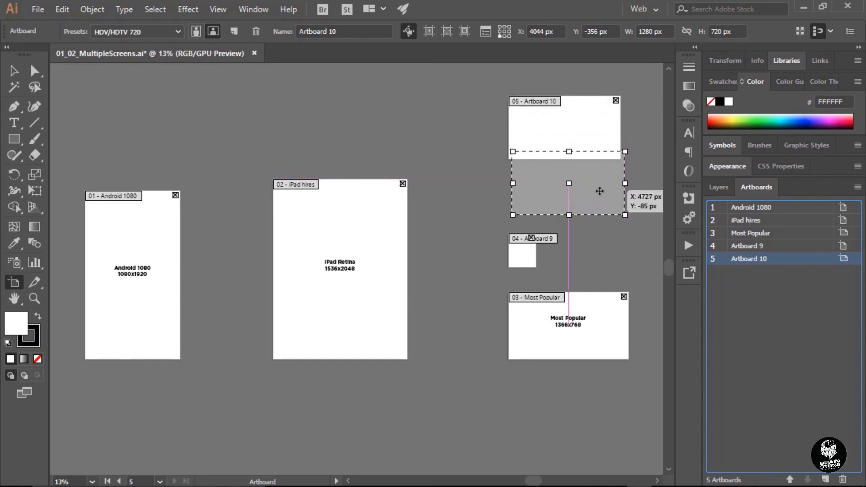